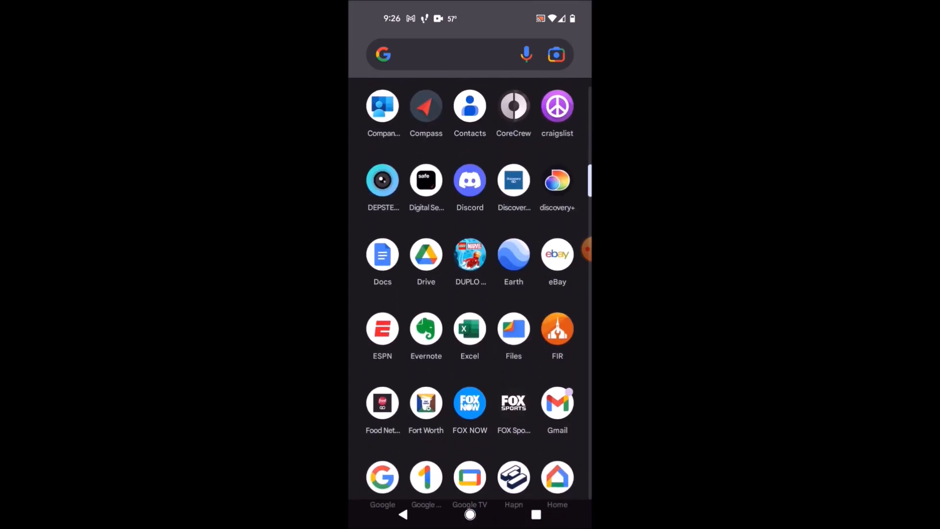
- Scroll the app drawer down until the Play Store icon comes into view
scroll("down", 3)
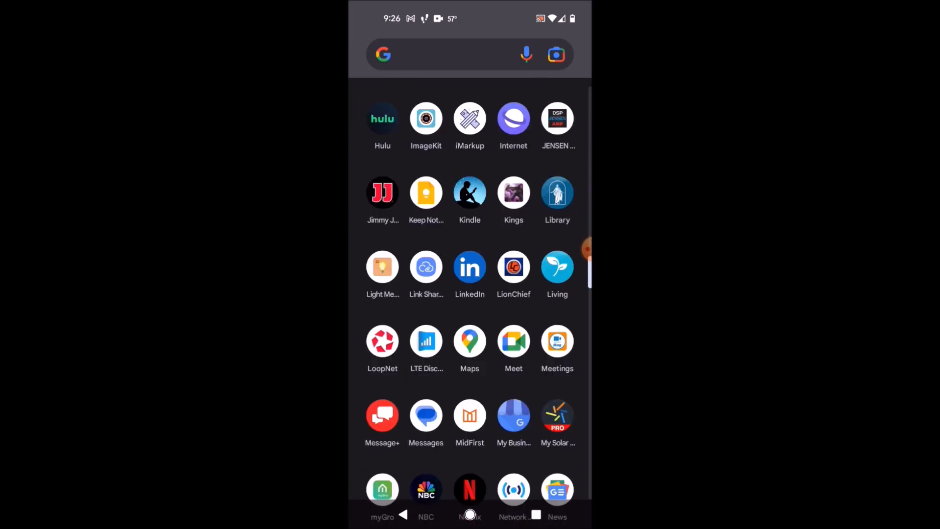
scroll("down", 3)
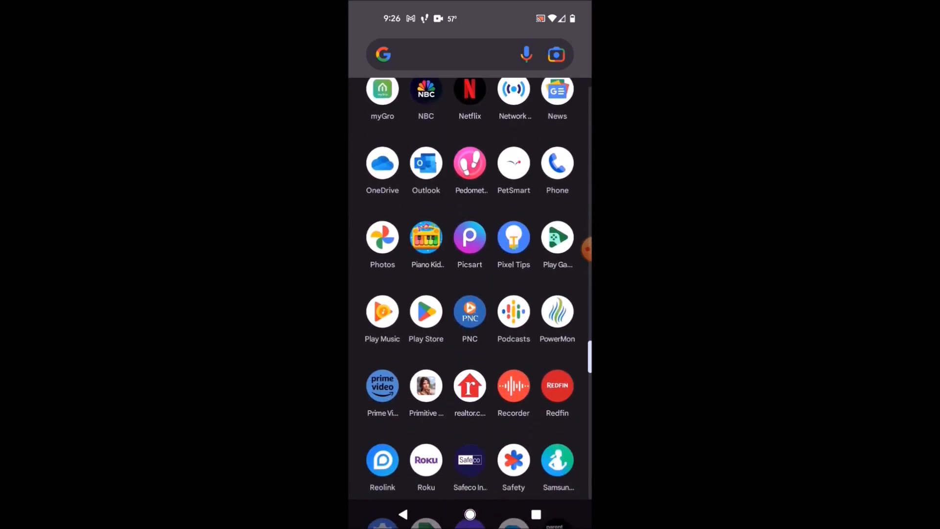
- Search Play Store for 'millertech' and install the MillerTech app by Lester Miller
left_click(425, 311)
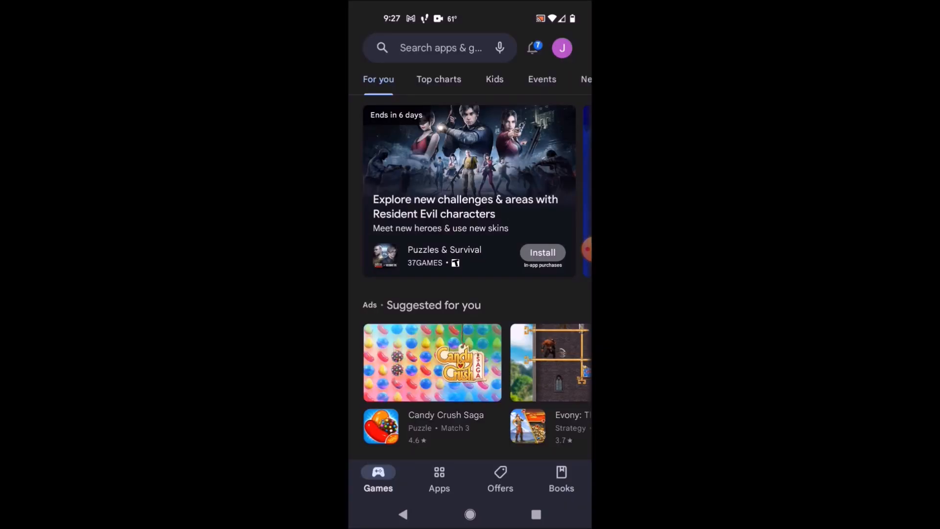
left_click(443, 48)
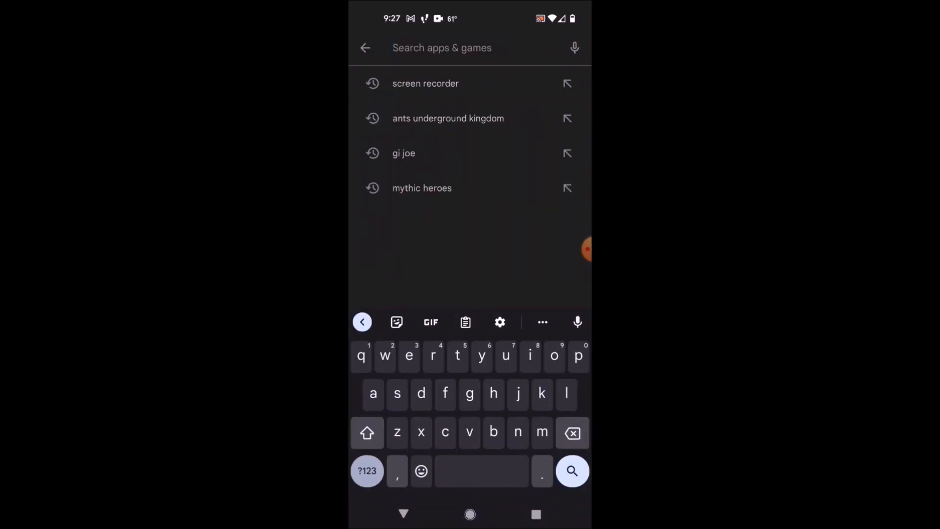
type("mil")
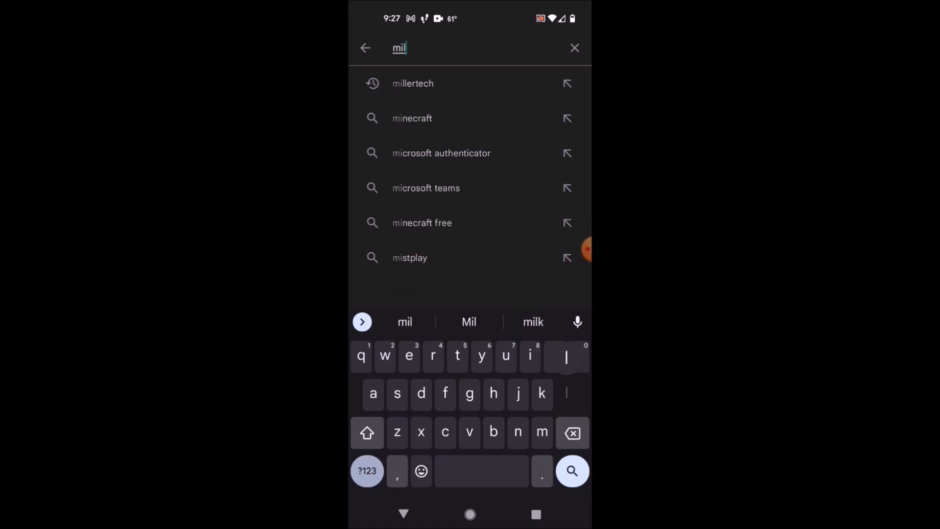
left_click(413, 83)
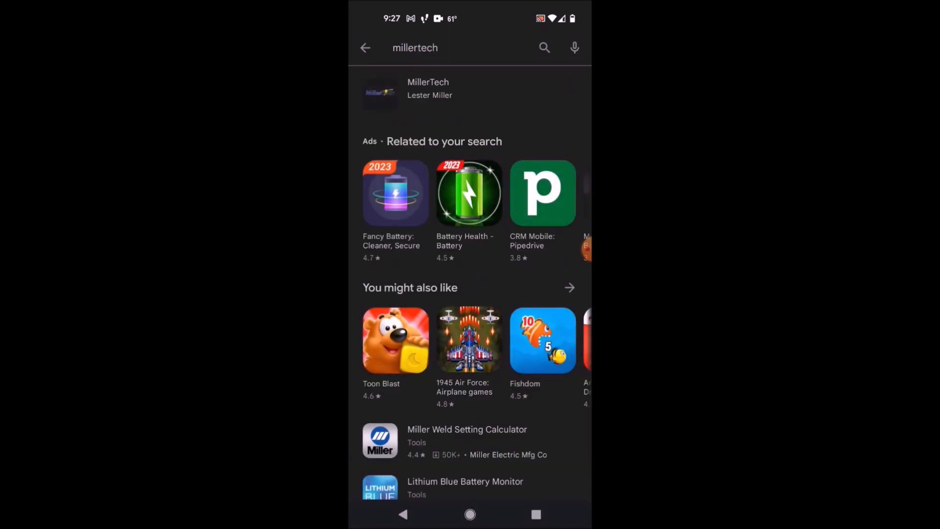
left_click(428, 88)
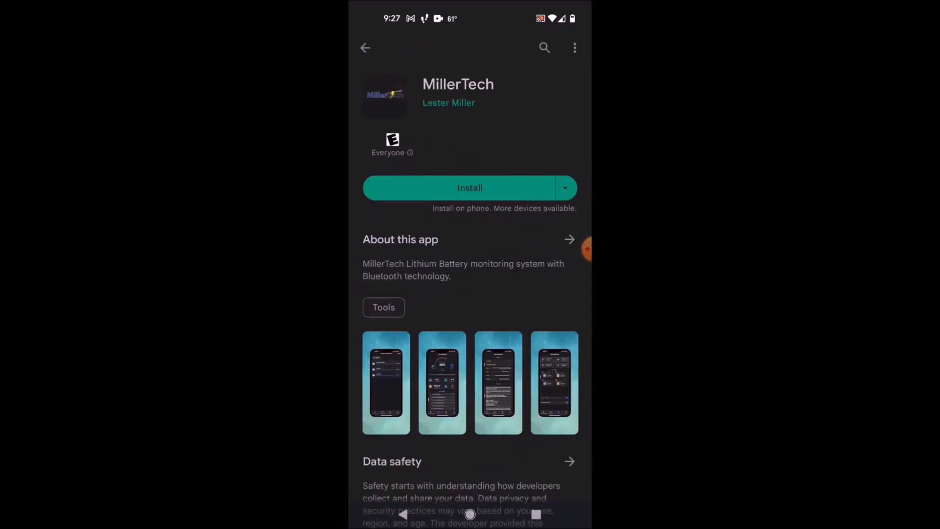
left_click(470, 188)
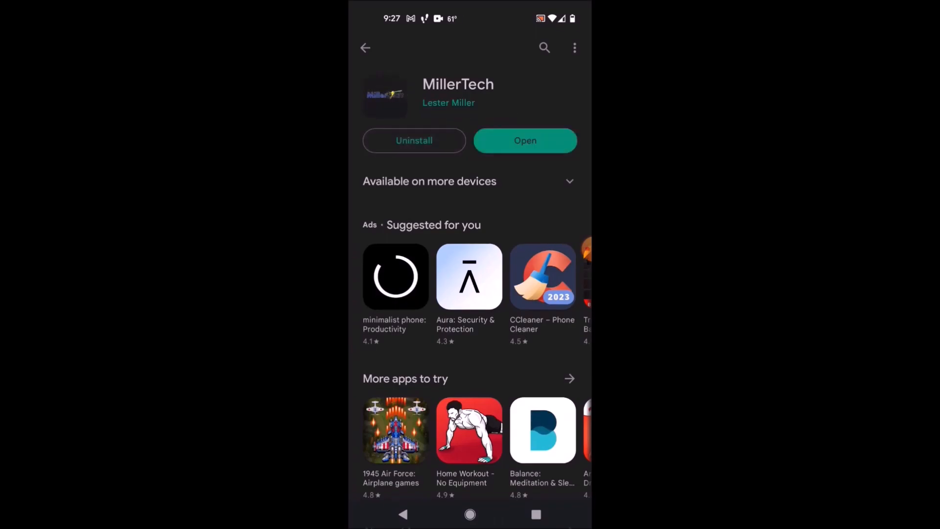
- Launch MillerTech, allowing location 'While using the app' and nearby-device access
left_click(525, 140)
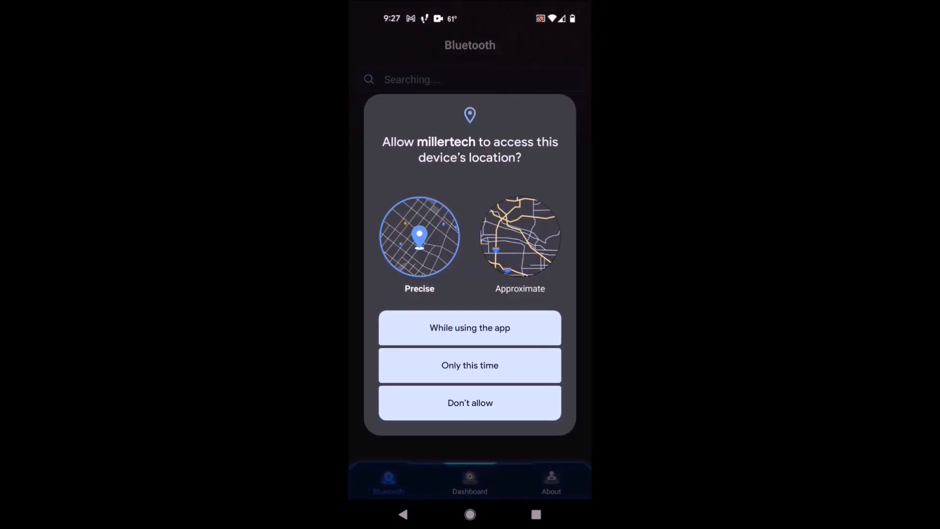
left_click(470, 327)
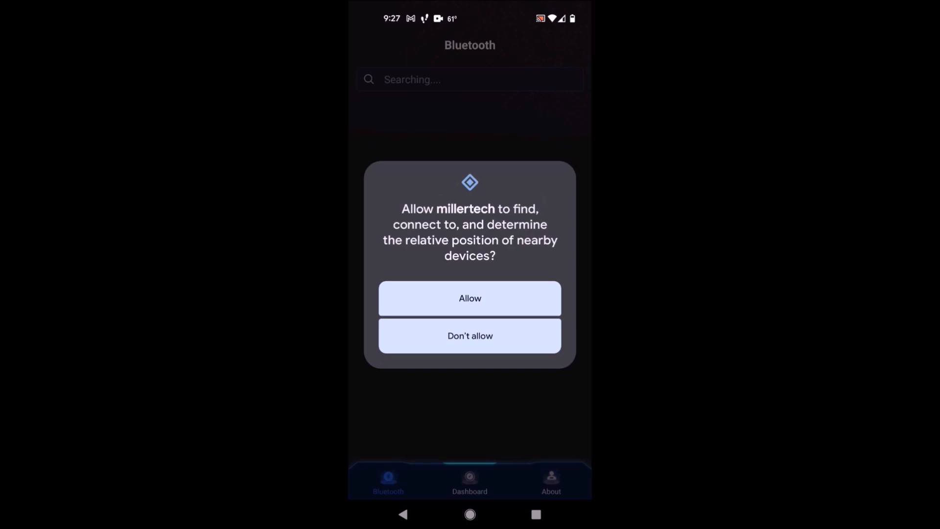
left_click(470, 298)
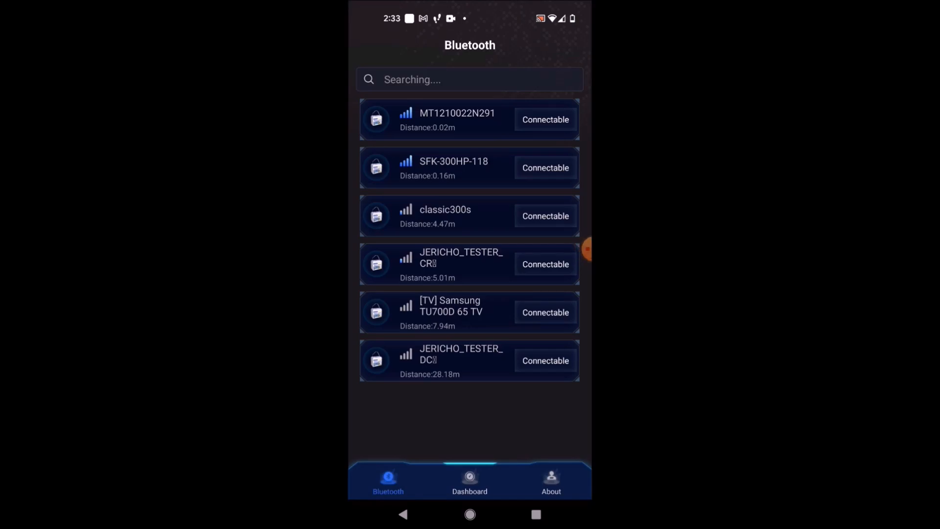
- Connect to the MT1210022N291 battery from the Bluetooth device list
left_click(546, 120)
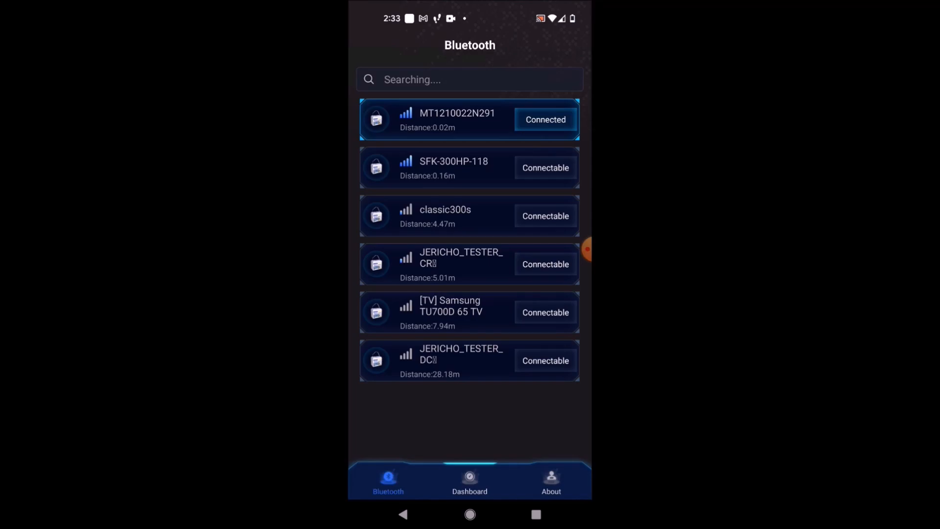
- Review the dashboard readings (48%, 13.2 V, one overvoltage error), then return to the Bluetooth list
left_click(469, 479)
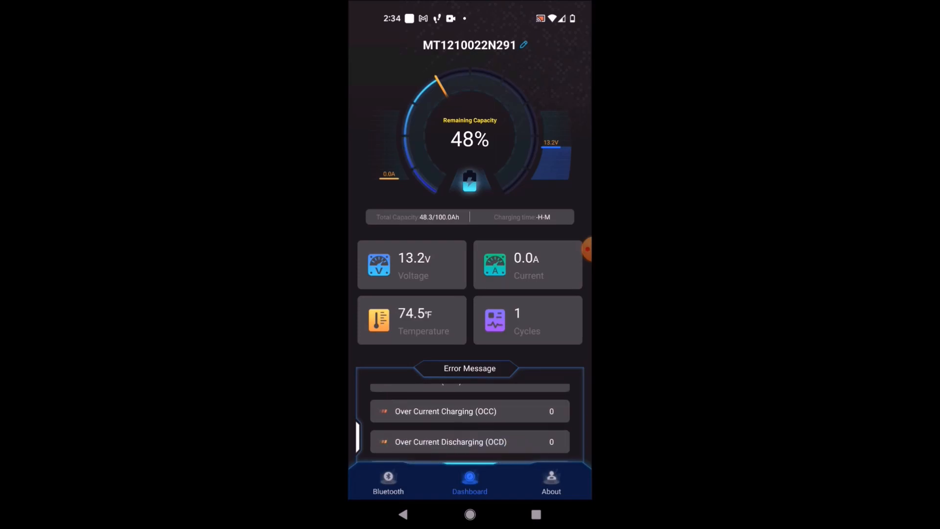
scroll("down", 3)
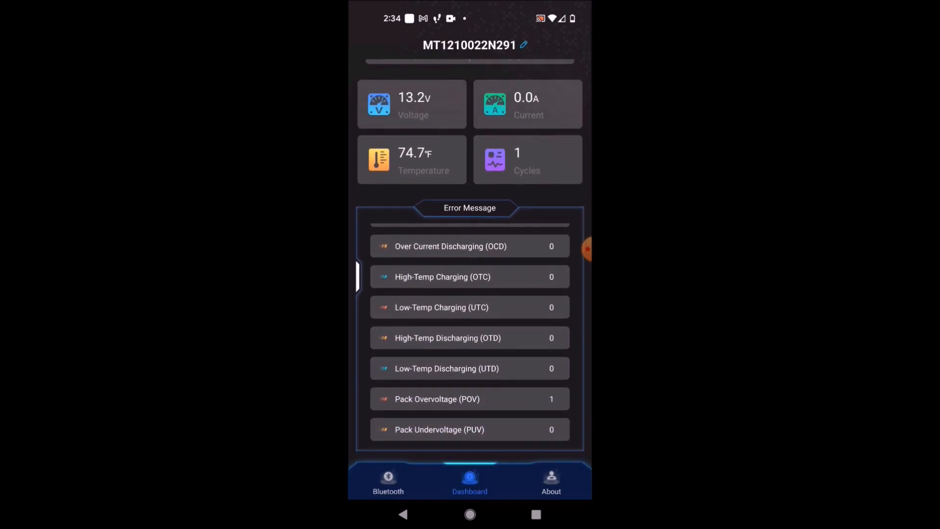
scroll("down", 3)
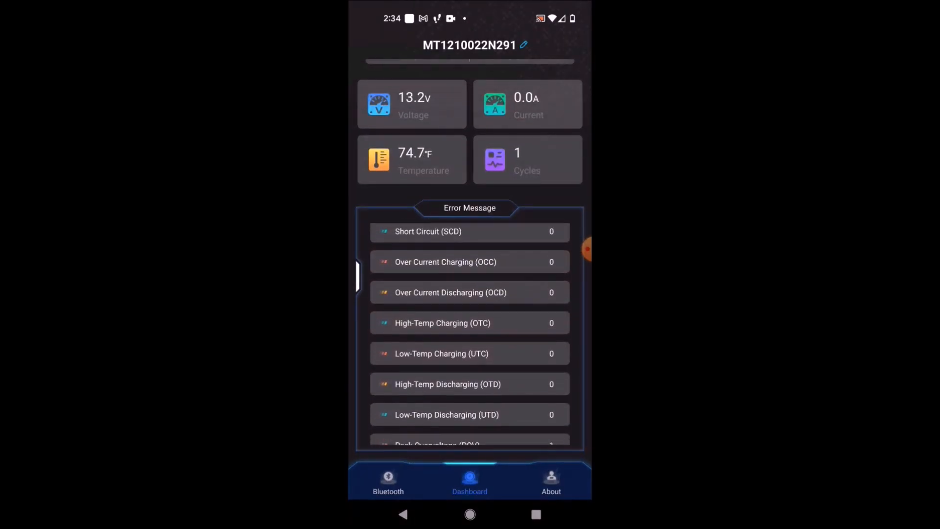
left_click(387, 481)
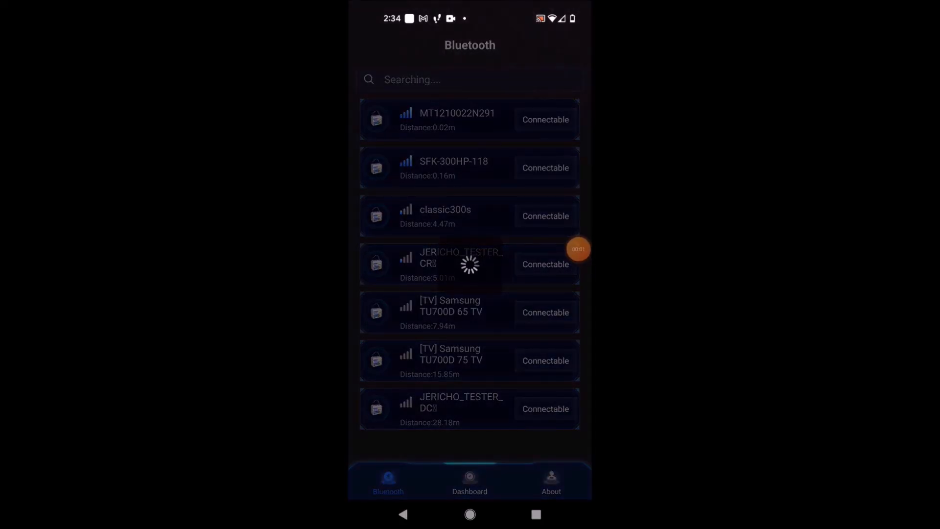
- Reconnect MT1210022N291 and show its dashboard with 48%, 13.2 V and 74.7°F
left_click(546, 120)
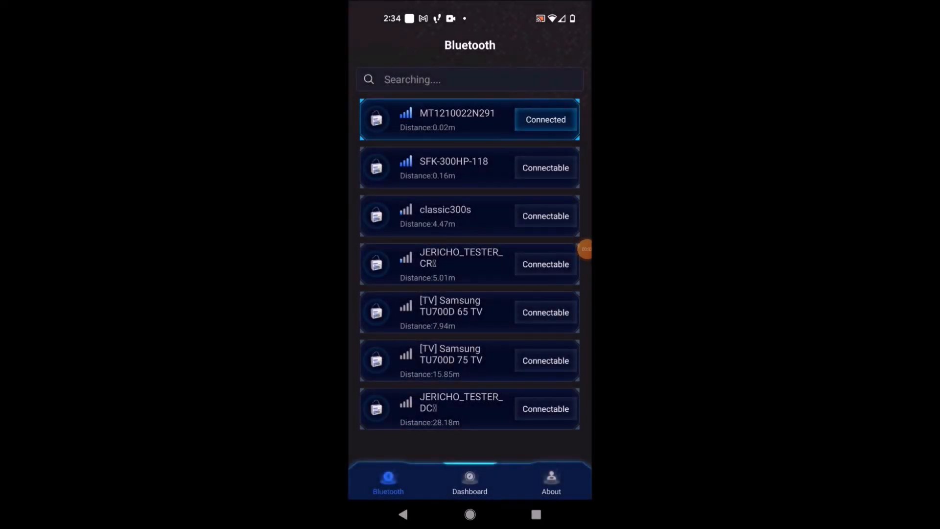
left_click(470, 481)
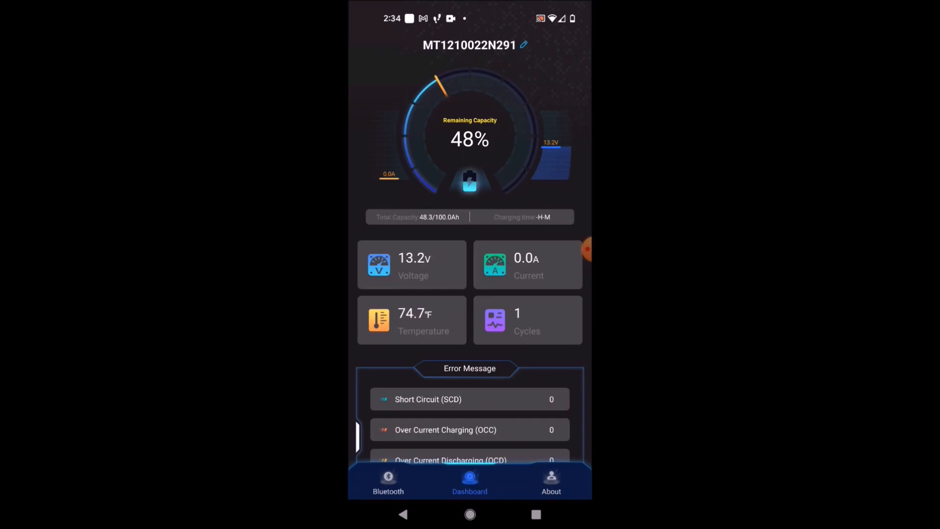
- Rename the MT1210022N291 battery to 'MillerTech 1210' and confirm
left_click(524, 46)
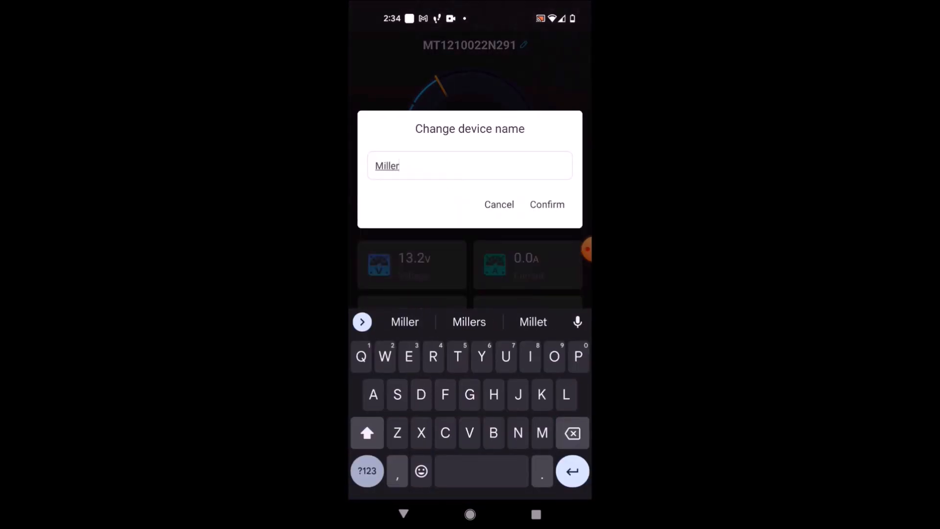
type("Tech 1210")
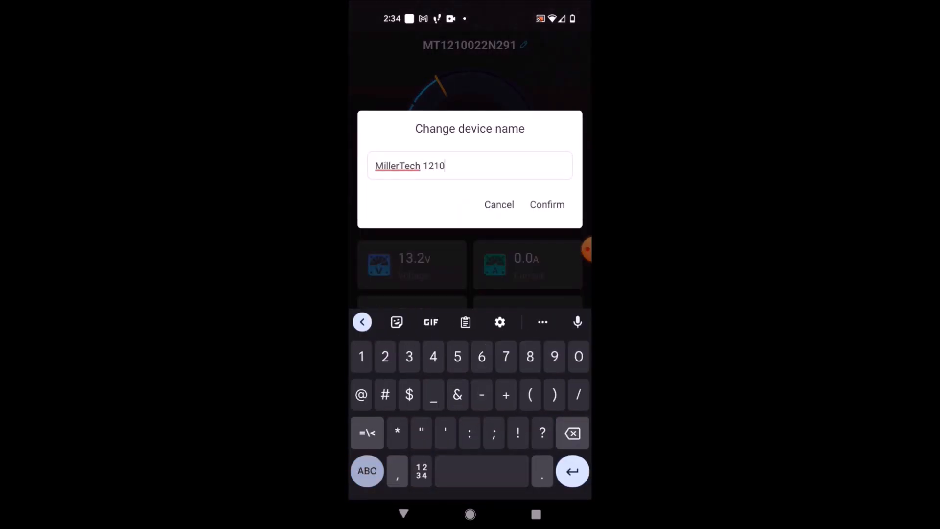
left_click(547, 204)
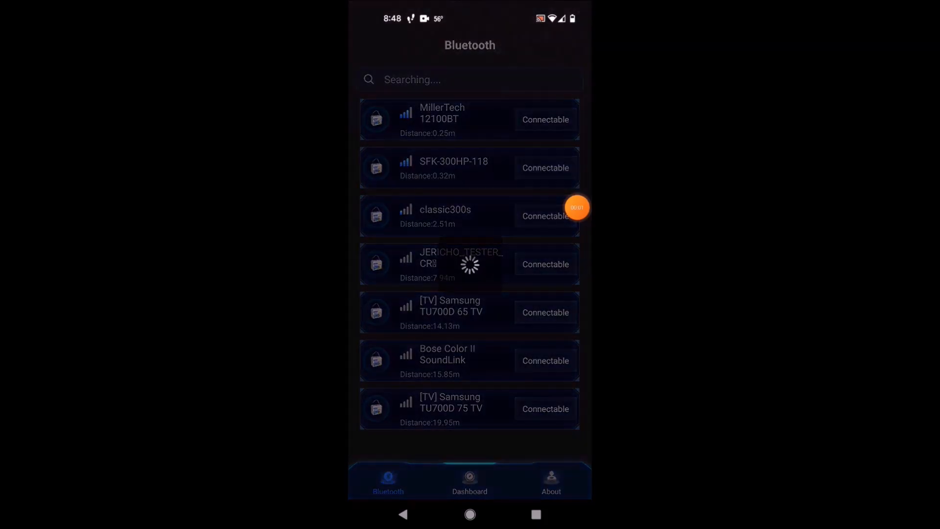
- Connect the second battery and show MillerTech 12100BT and SFK-300HP-118 together on the dashboard
left_click(546, 119)
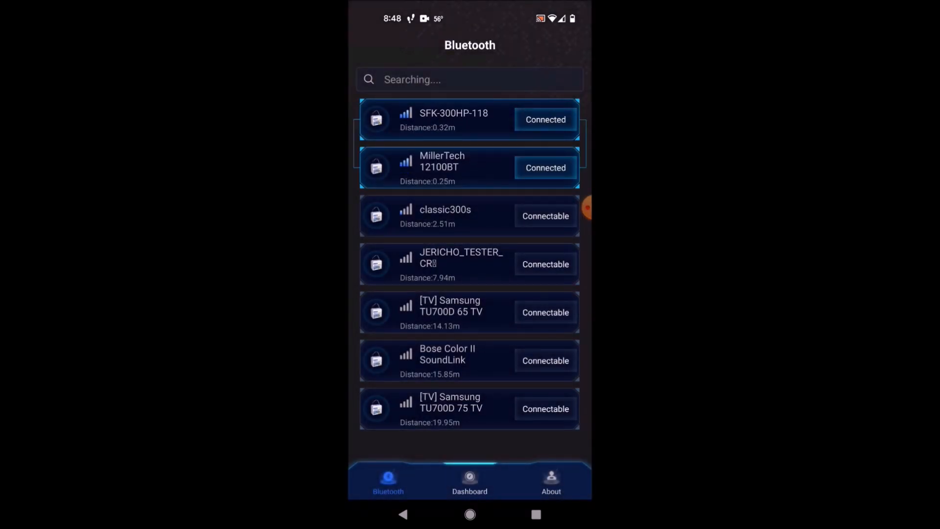
left_click(469, 480)
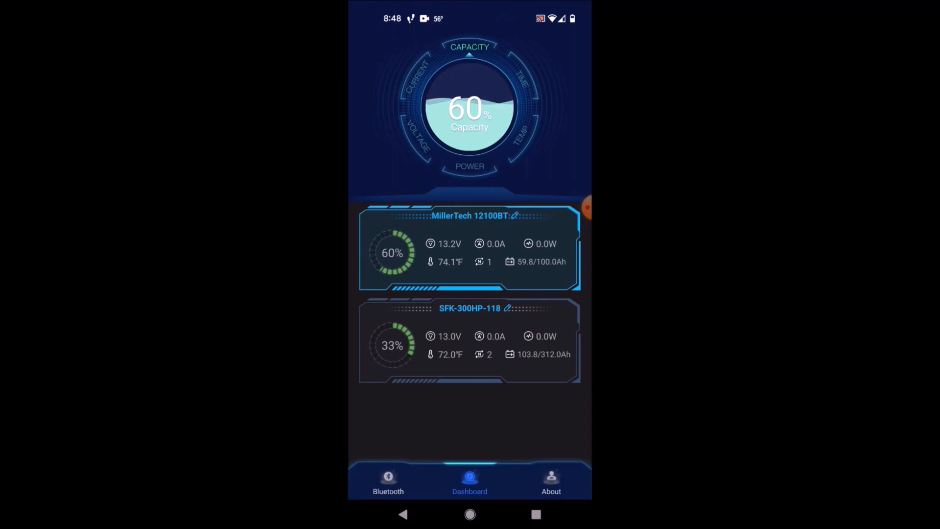
- Show each battery's capacity on the main gauge, then go to the About page with contact details
left_click(469, 346)
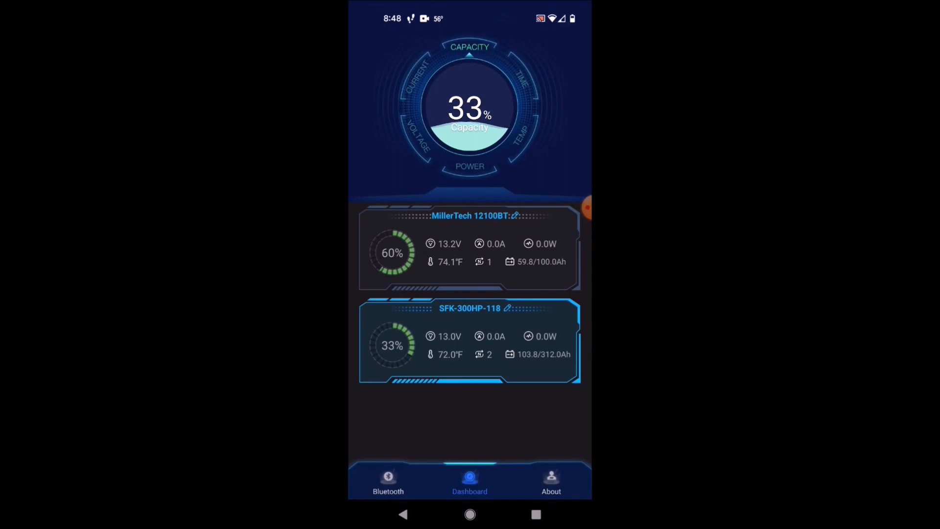
left_click(469, 253)
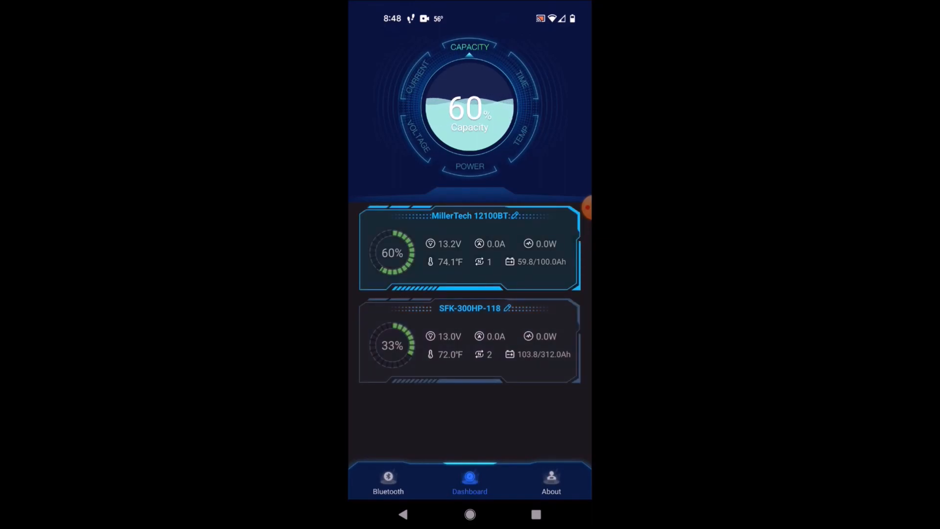
left_click(551, 481)
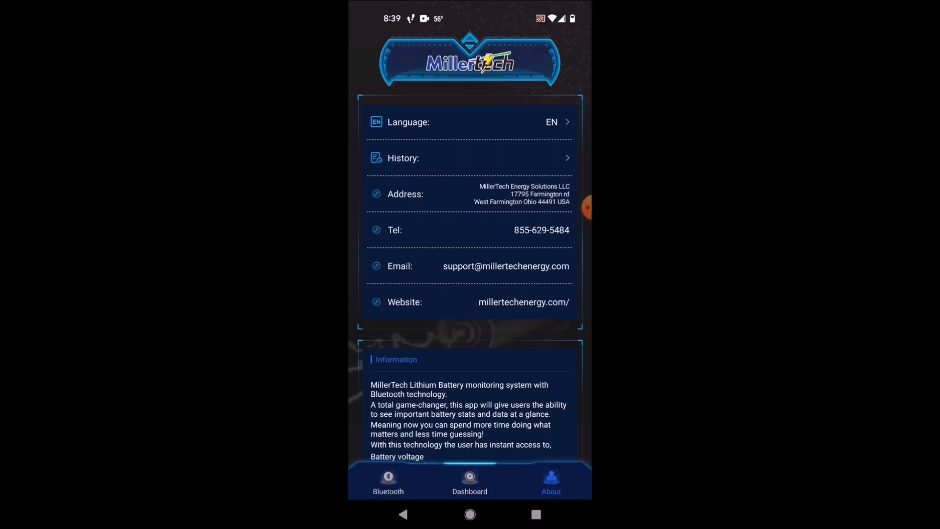
- View the History charts for MillerTech 12100BT, then go back
left_click(469, 157)
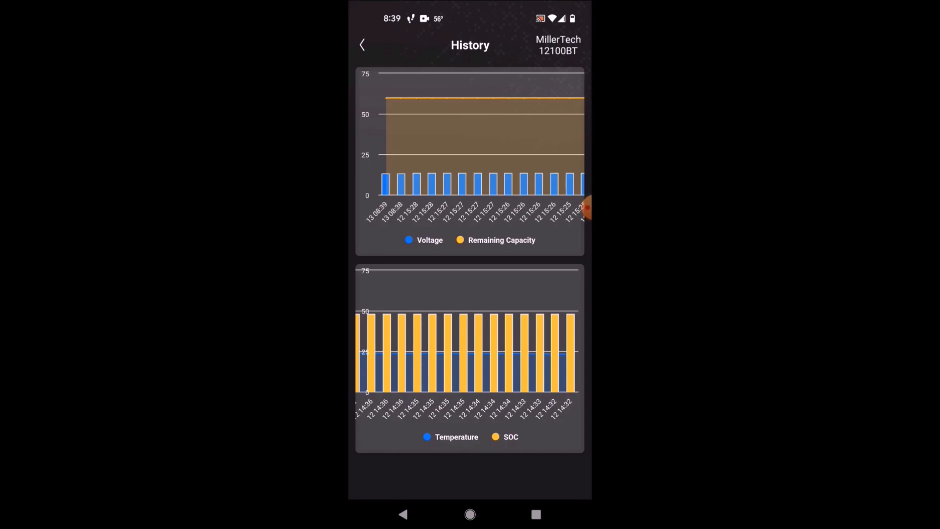
left_click(362, 45)
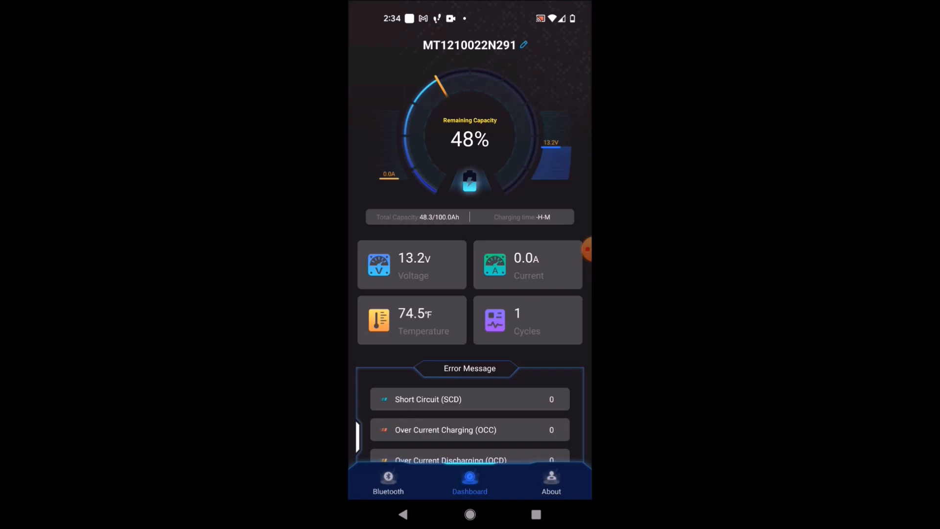
- Scroll the MT1210022N291 dashboard down through the Error Message list to the single Pack Overvoltage fault
scroll("down", 3)
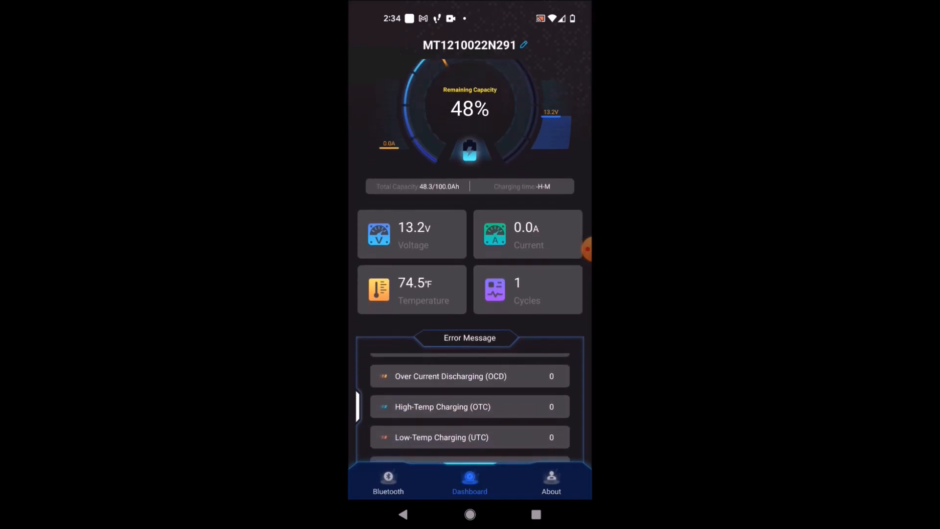
scroll("down", 3)
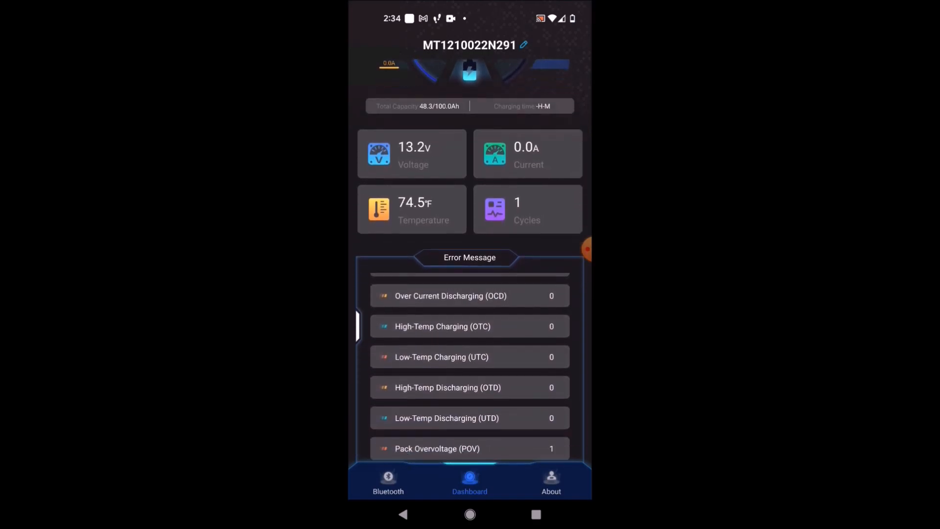
scroll("down", 3)
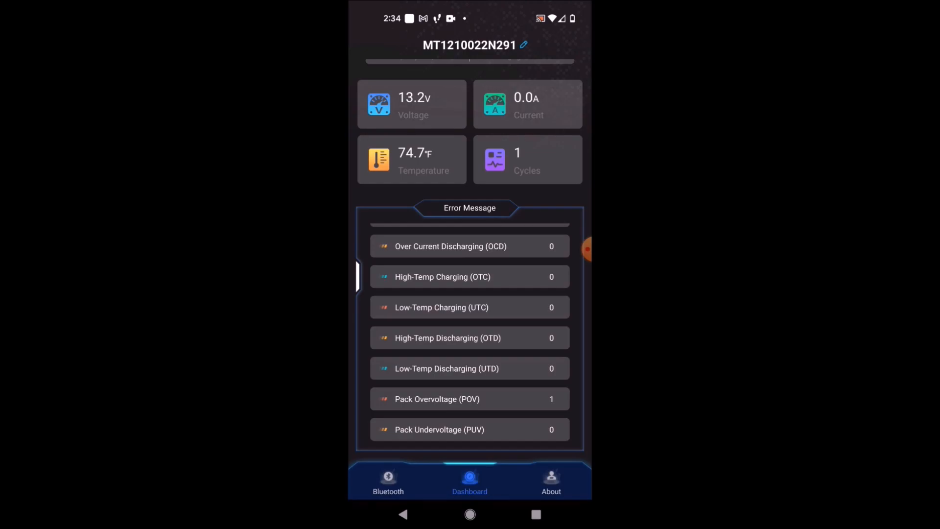
scroll("down", 3)
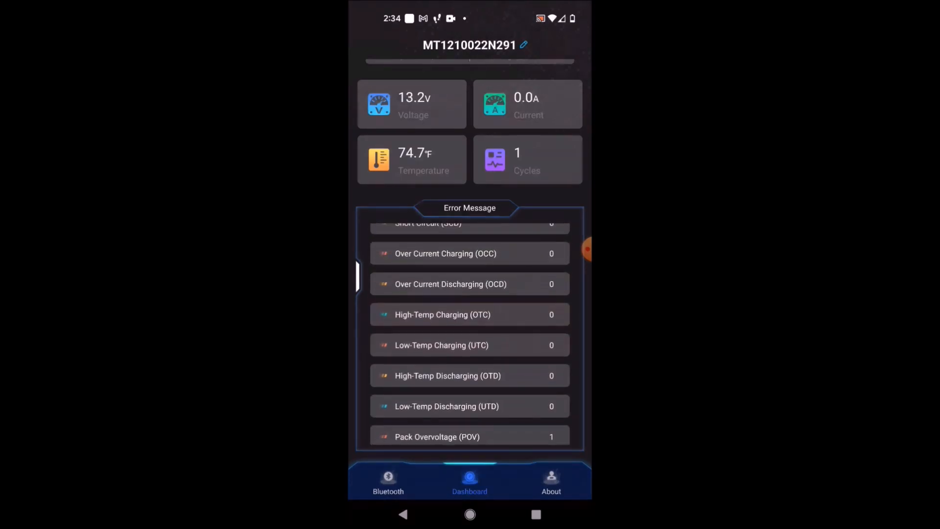